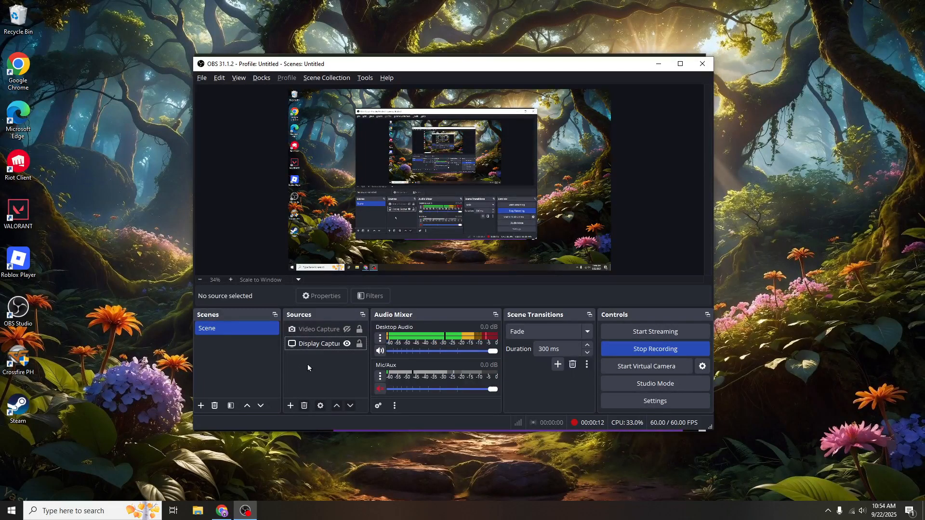
Delete the old Video Capture Device source from the scene, confirming with Yes.
{"action": "left_click", "coordinate": [318, 328]}
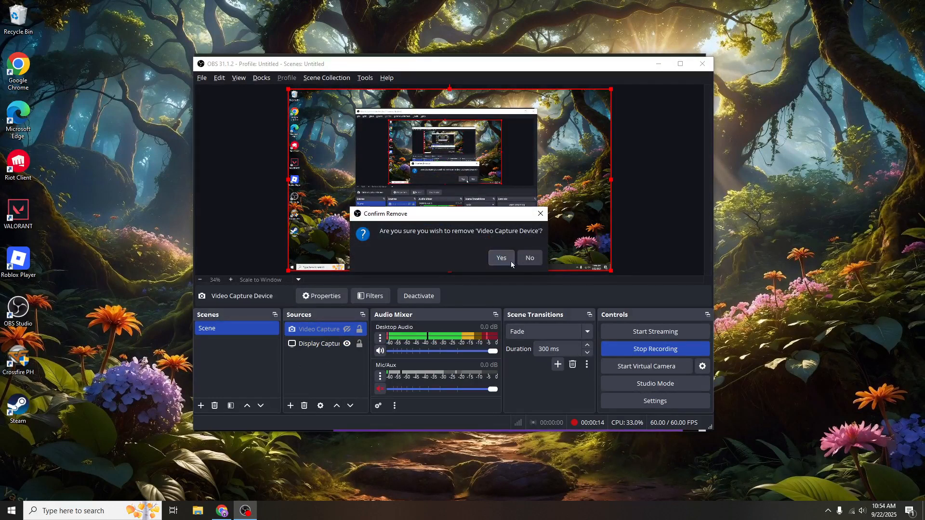
{"action": "left_click", "coordinate": [500, 258]}
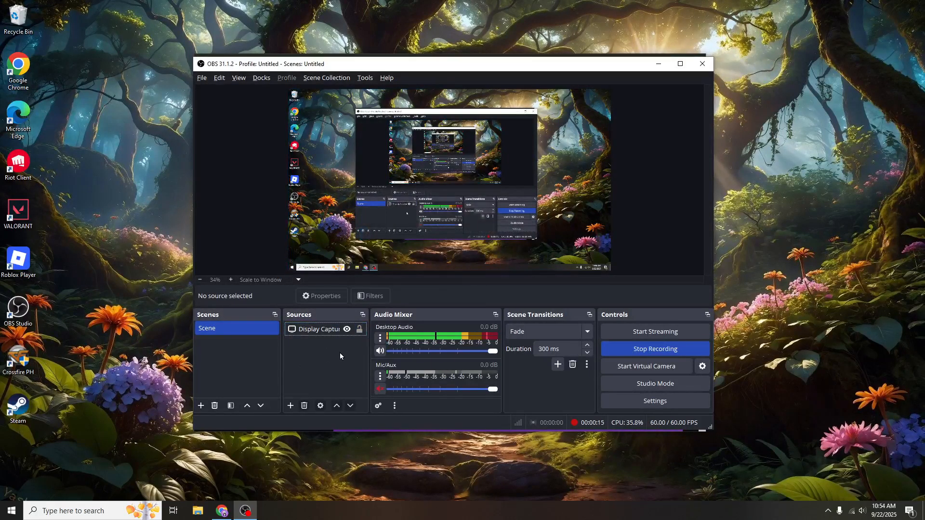
{"action": "mouse_move", "coordinate": [325, 358]}
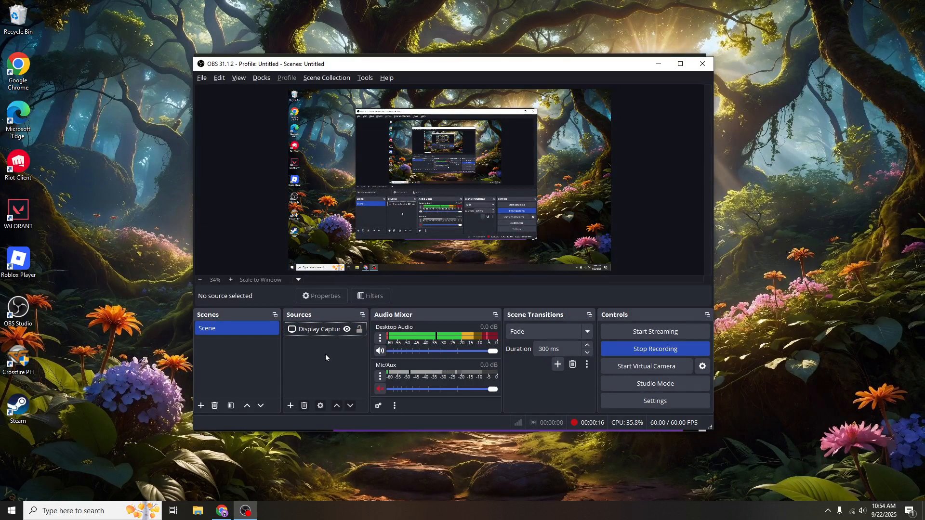
{"action": "right_click", "coordinate": [324, 354]}
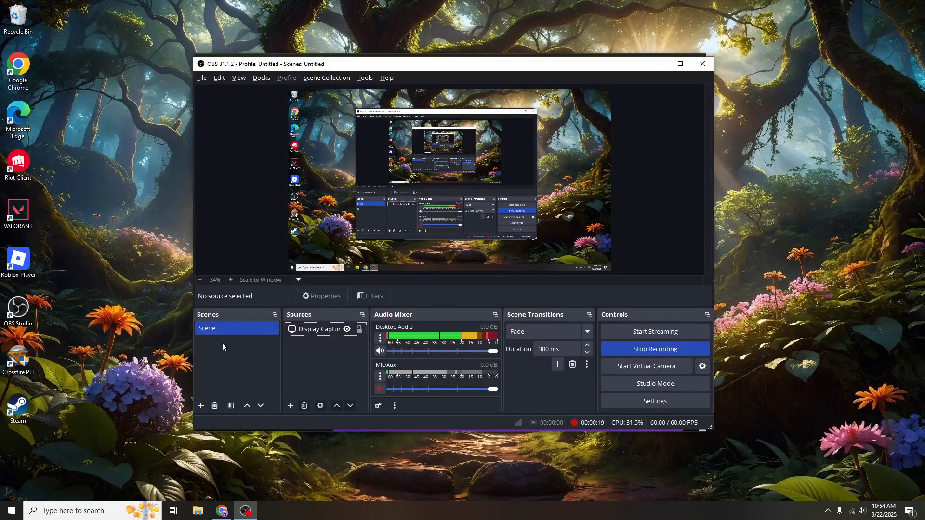
{"action": "mouse_move", "coordinate": [305, 354]}
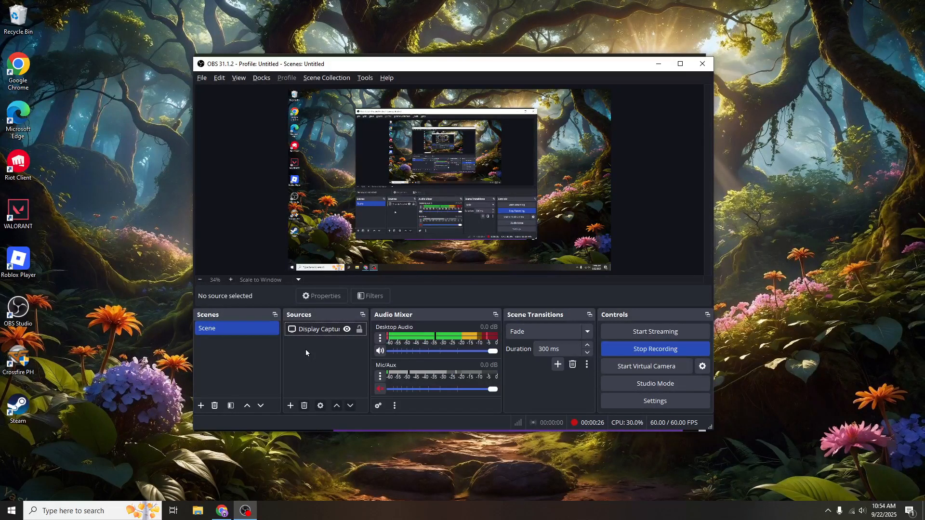
Add a Video Capture Device source under its default name and pick its camera device.
{"action": "right_click", "coordinate": [307, 352]}
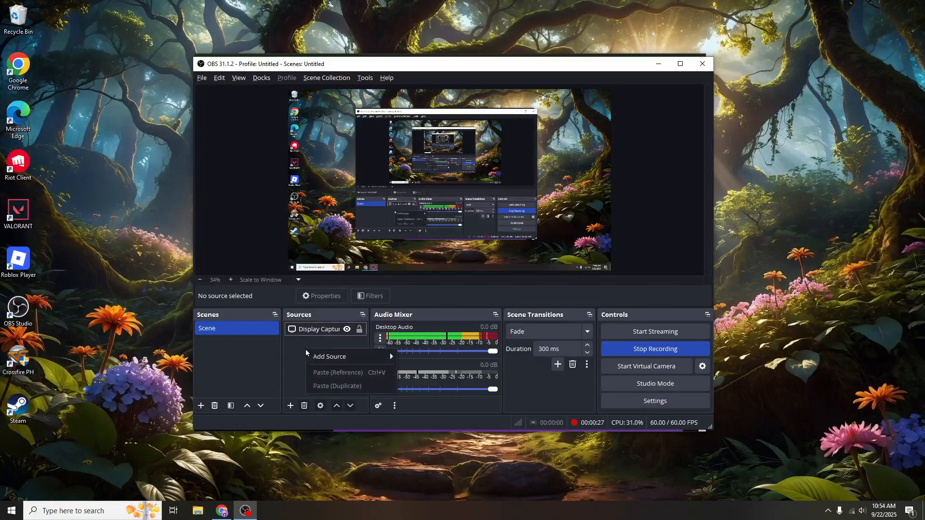
{"action": "mouse_move", "coordinate": [329, 356]}
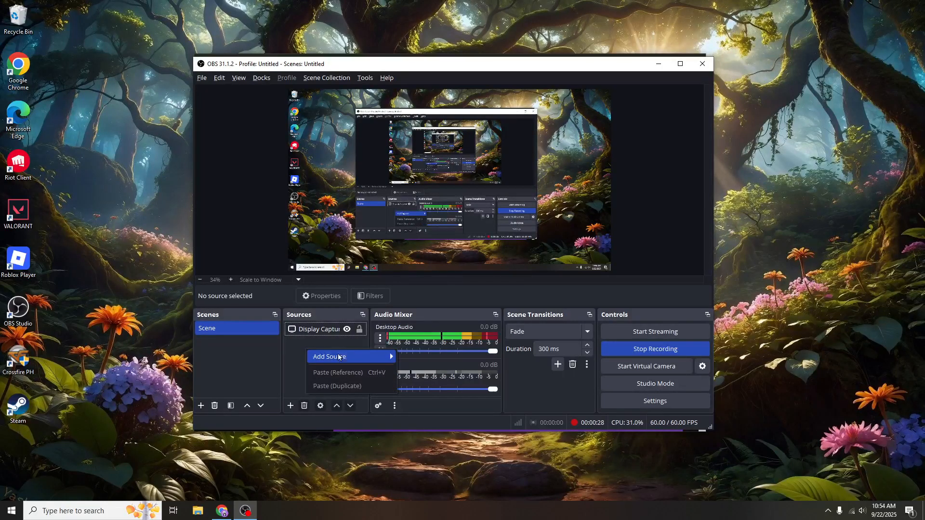
{"action": "left_click", "coordinate": [329, 356]}
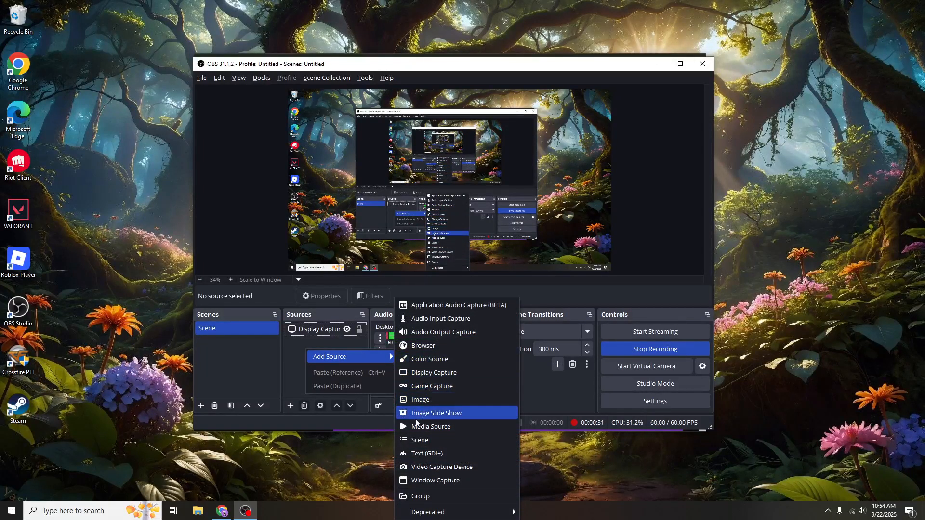
{"action": "mouse_move", "coordinate": [441, 467]}
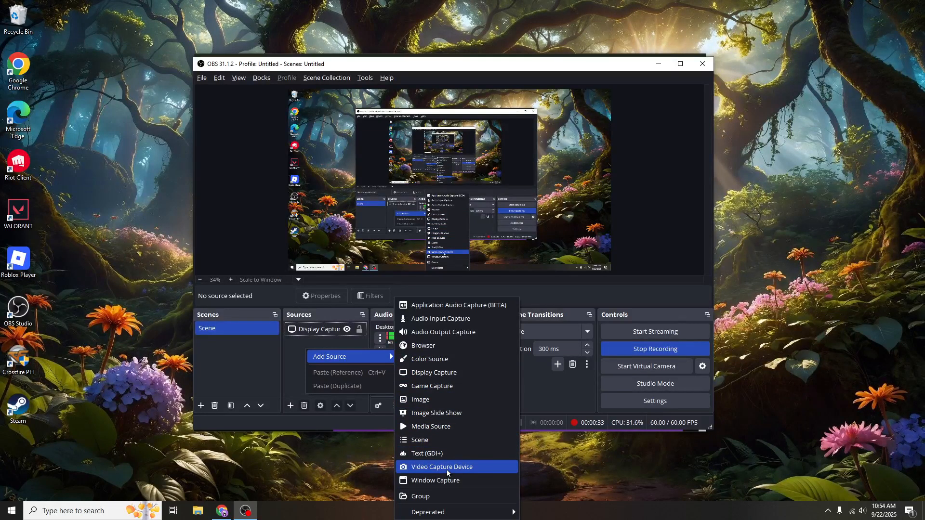
{"action": "left_click", "coordinate": [442, 467]}
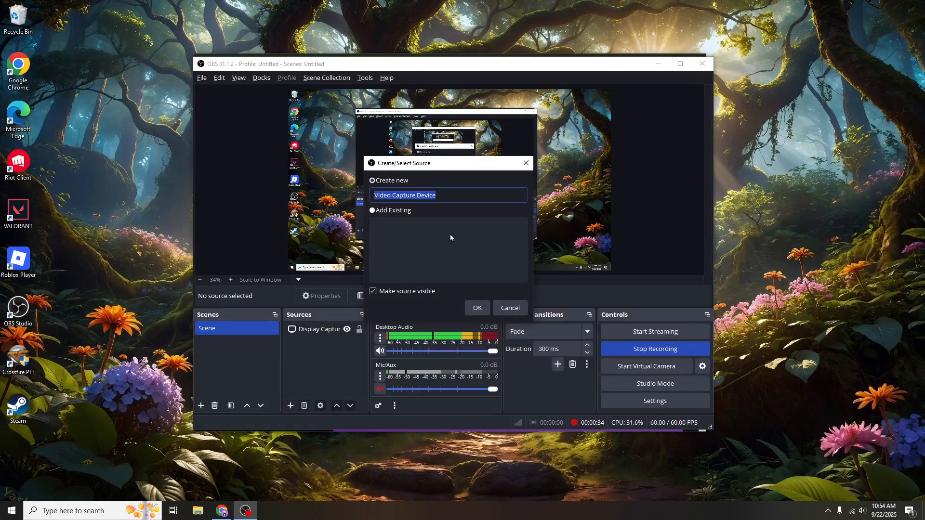
{"action": "left_click", "coordinate": [476, 307]}
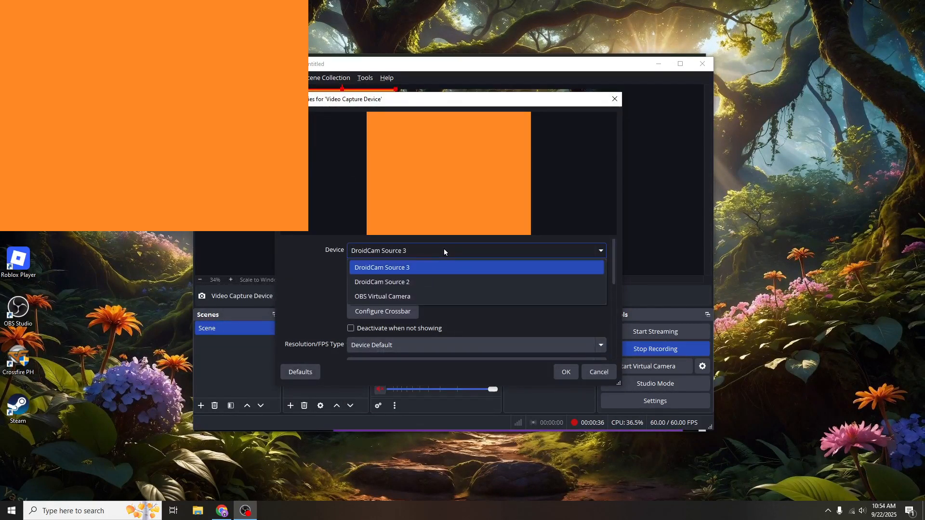
{"action": "left_click", "coordinate": [565, 372]}
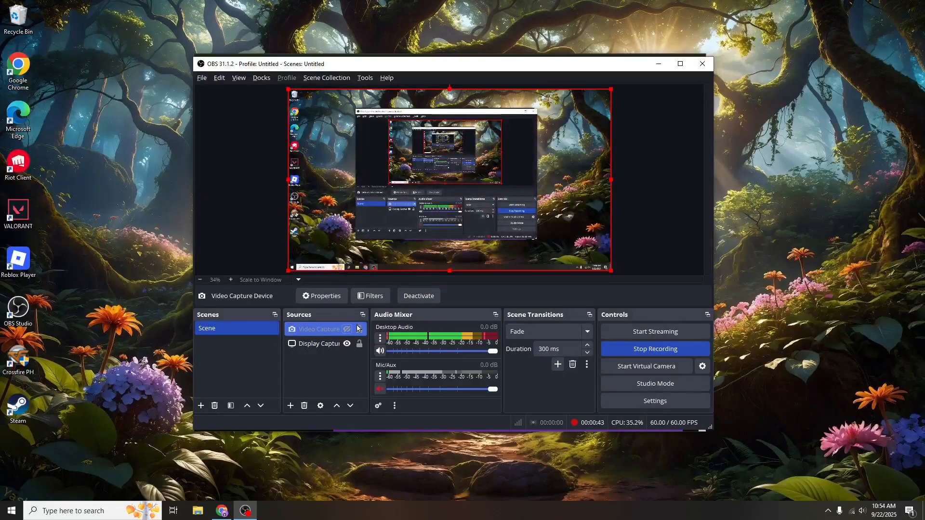
Move Display Capture above Video Capture Device, then unhide and select Video Capture Device.
{"action": "left_click", "coordinate": [321, 344]}
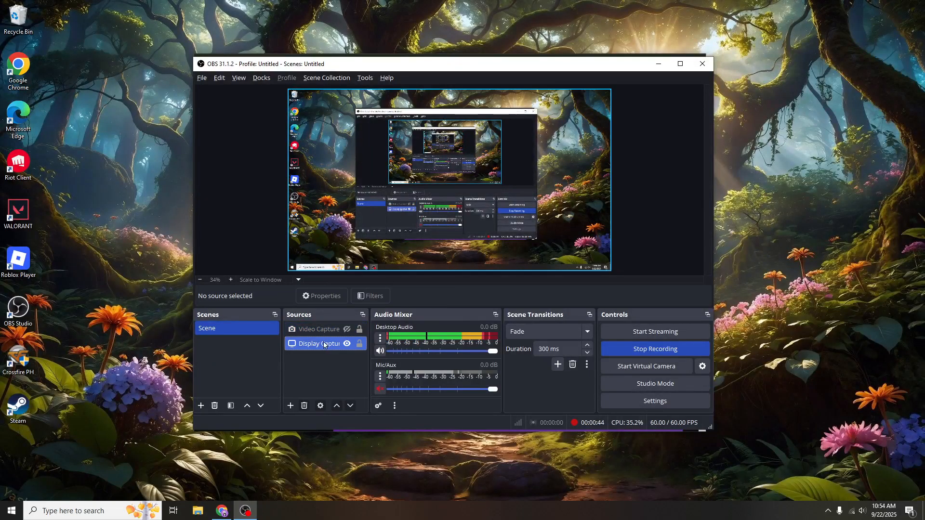
{"action": "left_click", "coordinate": [320, 344]}
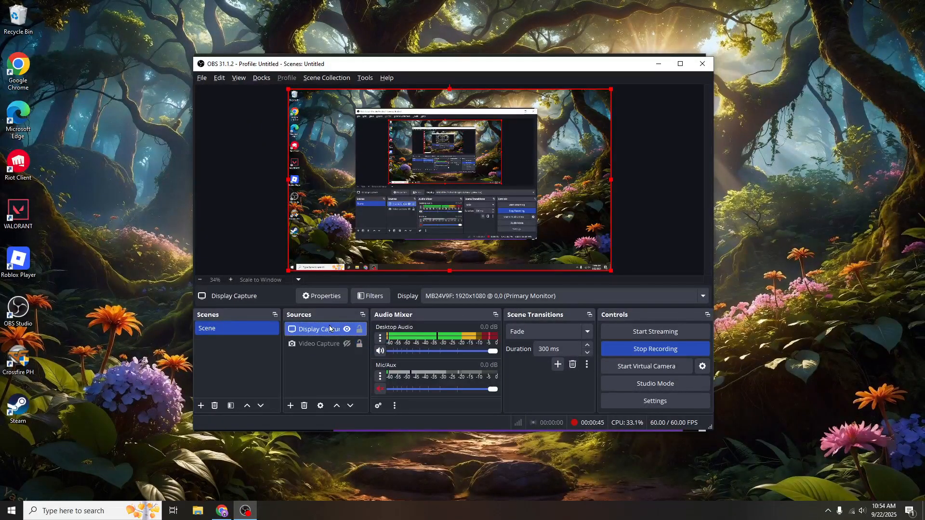
{"action": "left_click", "coordinate": [336, 370]}
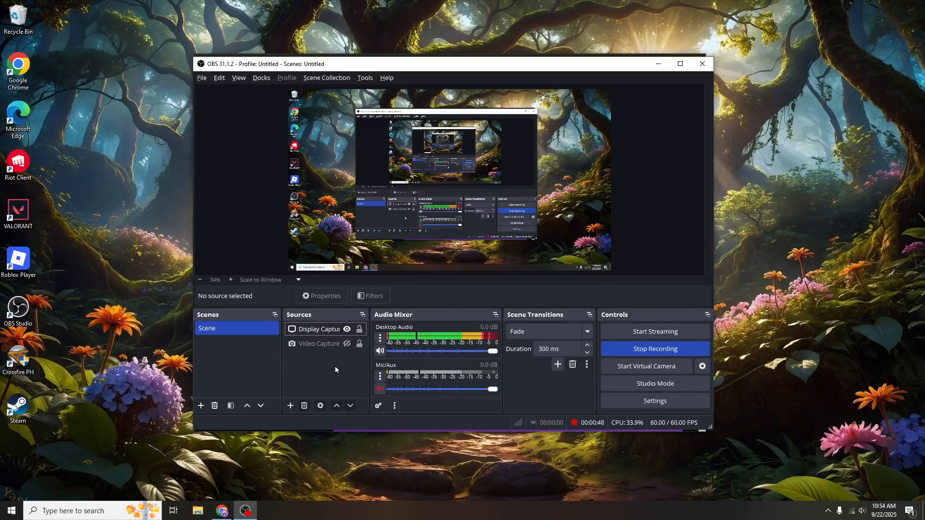
{"action": "left_click", "coordinate": [319, 343]}
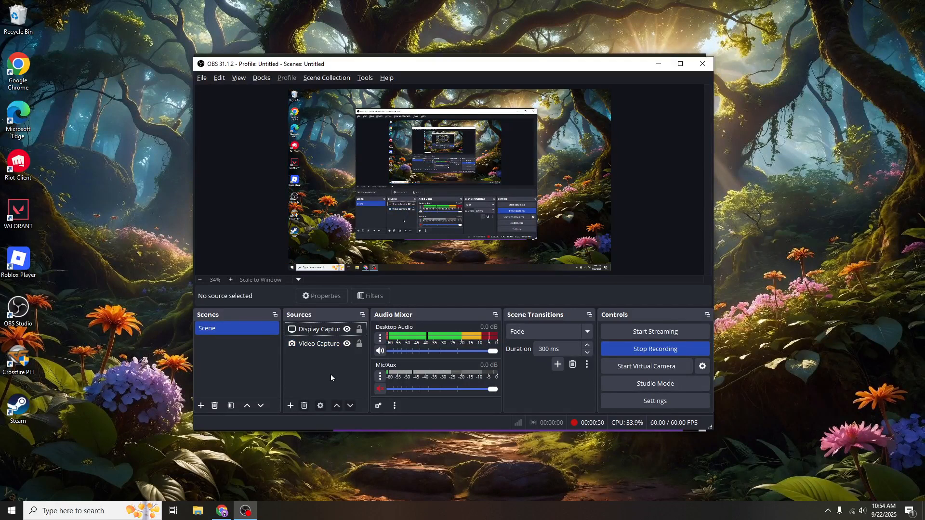
{"action": "left_click", "coordinate": [319, 343]}
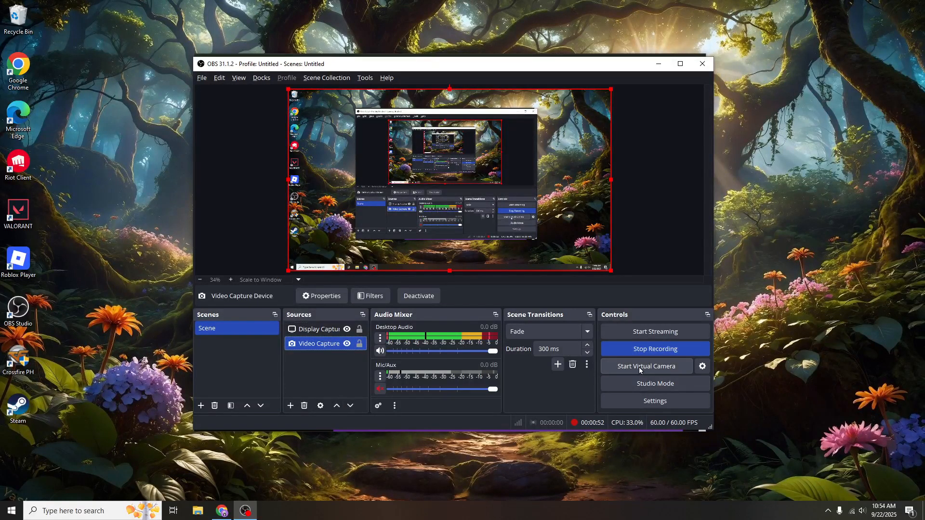
Start the OBS virtual camera from the Controls dock.
{"action": "left_click", "coordinate": [646, 365]}
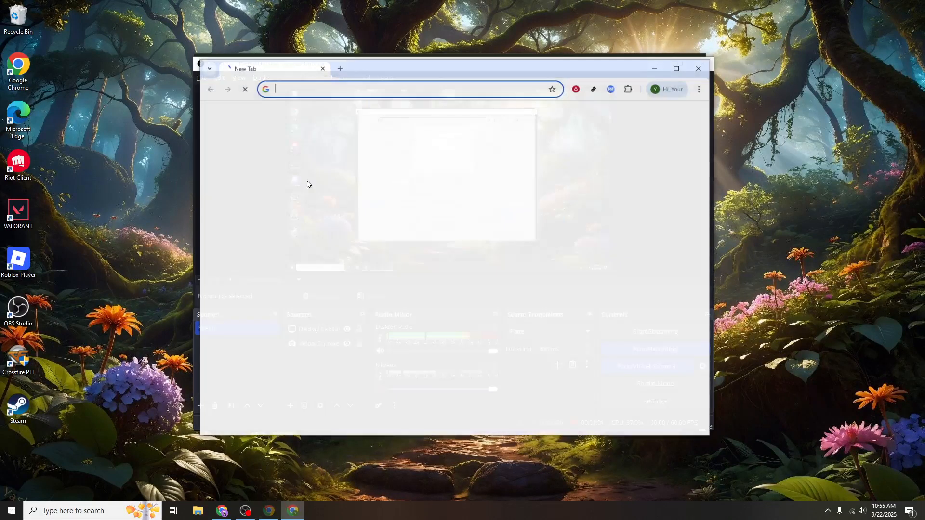
Load ome.tv from the 'ometv' address-bar suggestion and maximize the Chrome window.
{"action": "left_click", "coordinate": [410, 89]}
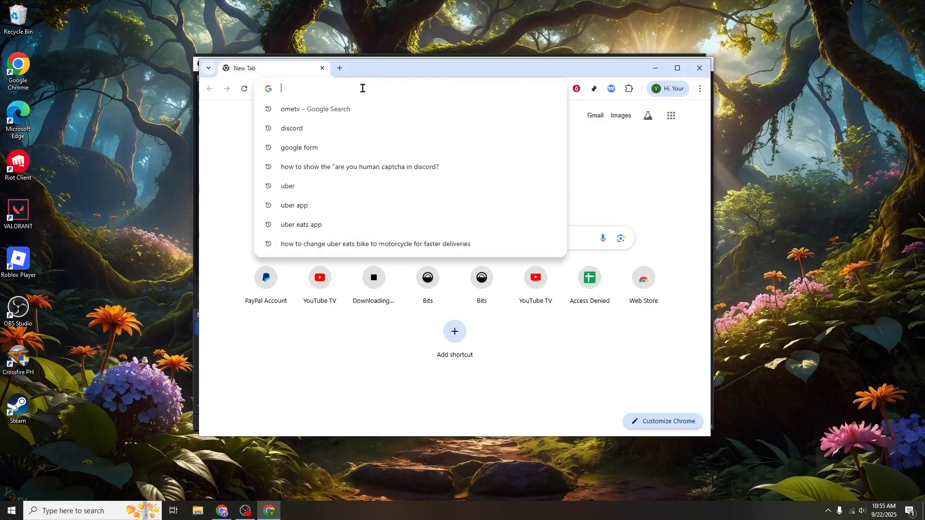
{"action": "type", "text": "ometv"}
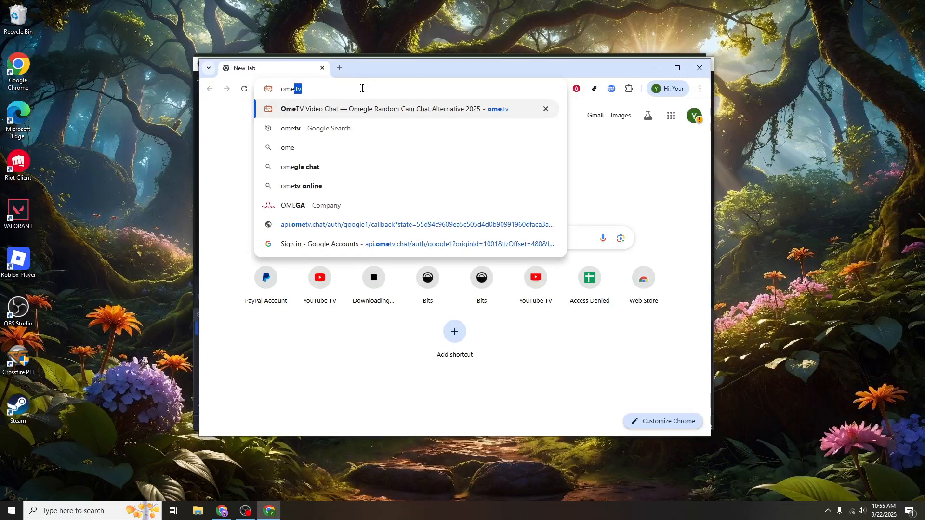
{"action": "left_click", "coordinate": [383, 108]}
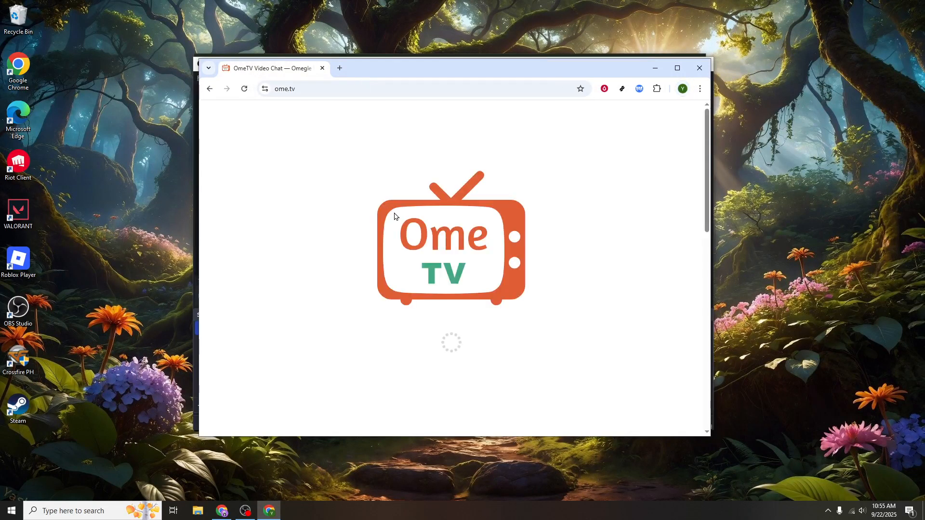
{"action": "left_click", "coordinate": [678, 68]}
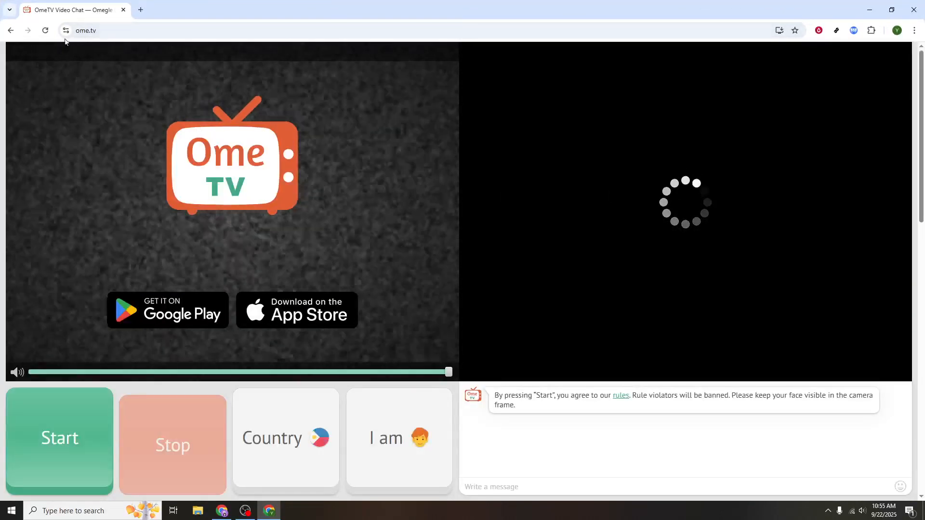
Set OmeTV's camera permission to OBS Virtual Camera, then switch back to OBS Studio.
{"action": "left_click", "coordinate": [65, 30]}
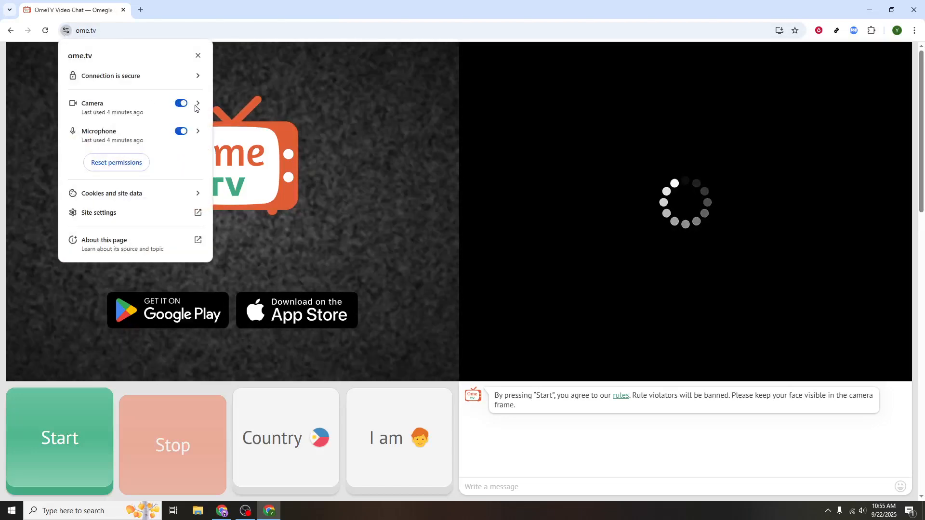
{"action": "left_click", "coordinate": [198, 103]}
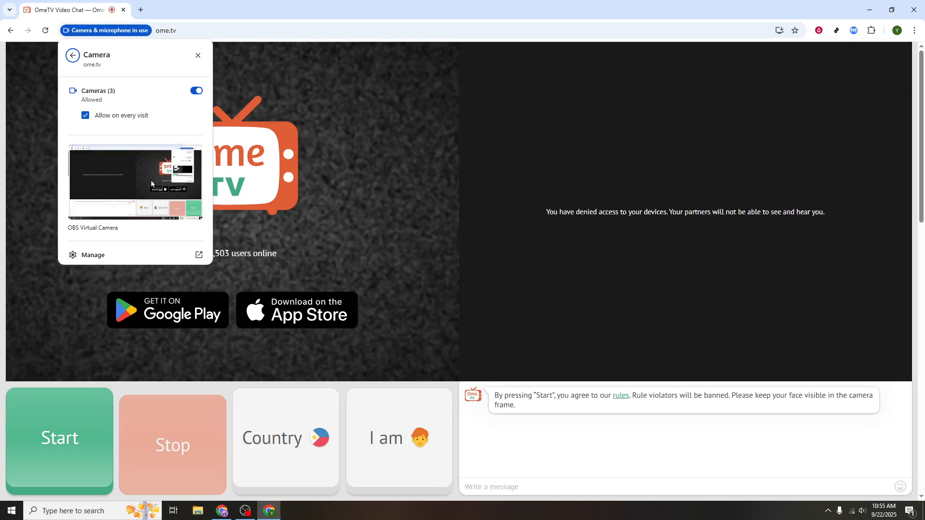
{"action": "mouse_move", "coordinate": [139, 194]}
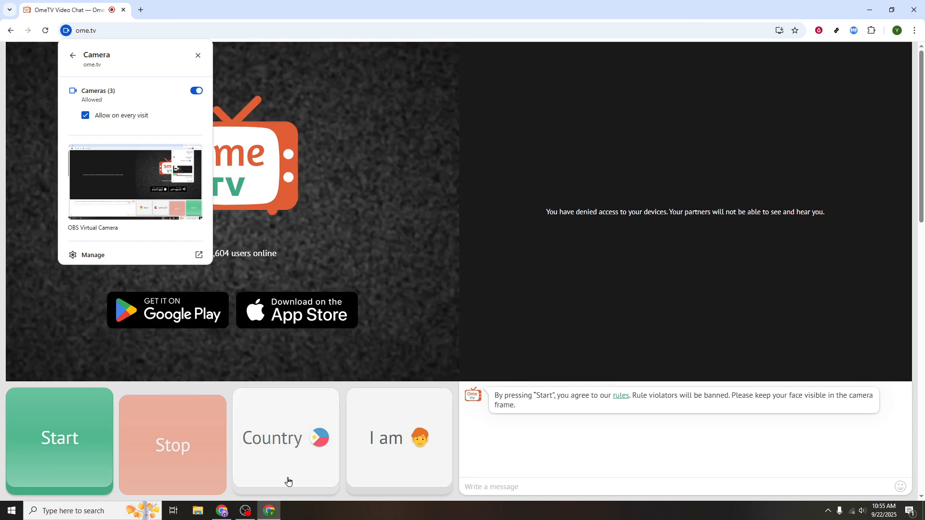
{"action": "mouse_move", "coordinate": [307, 499]}
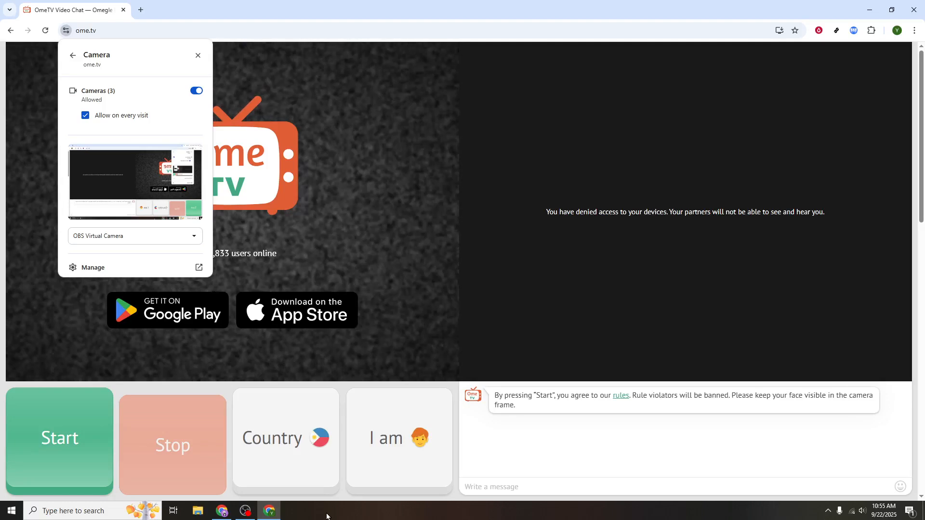
{"action": "left_click", "coordinate": [197, 55]}
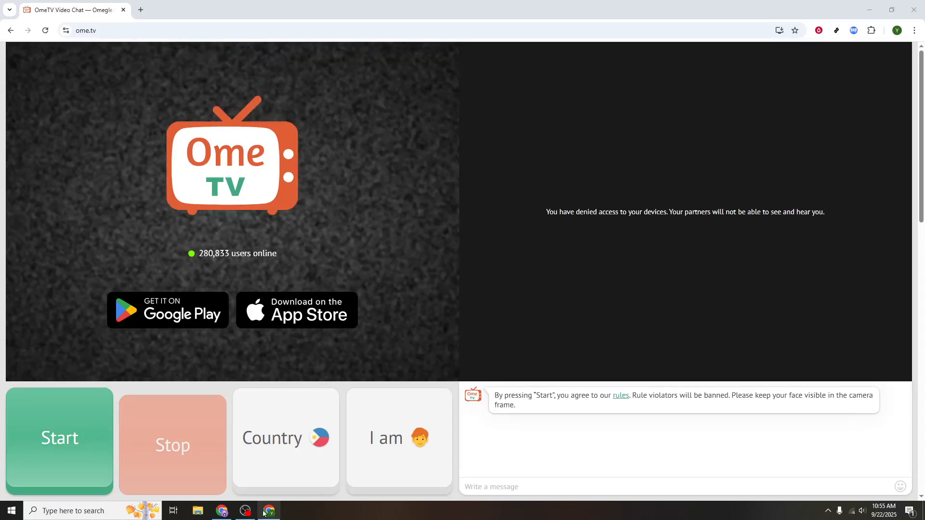
{"action": "left_click", "coordinate": [245, 511]}
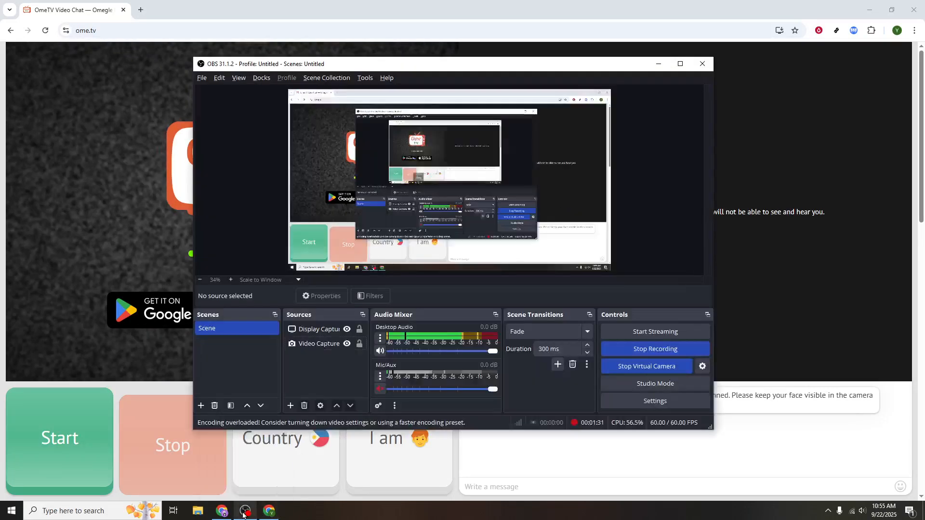